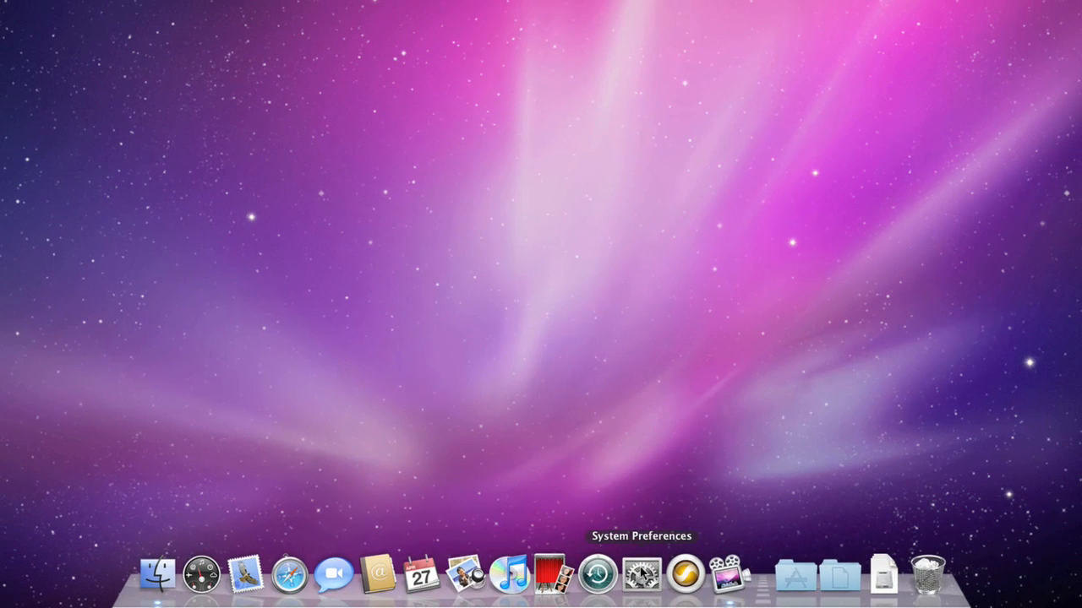
Open the Accounts pane in System Preferences and unlock it with the admin password.
left_click(641, 575)
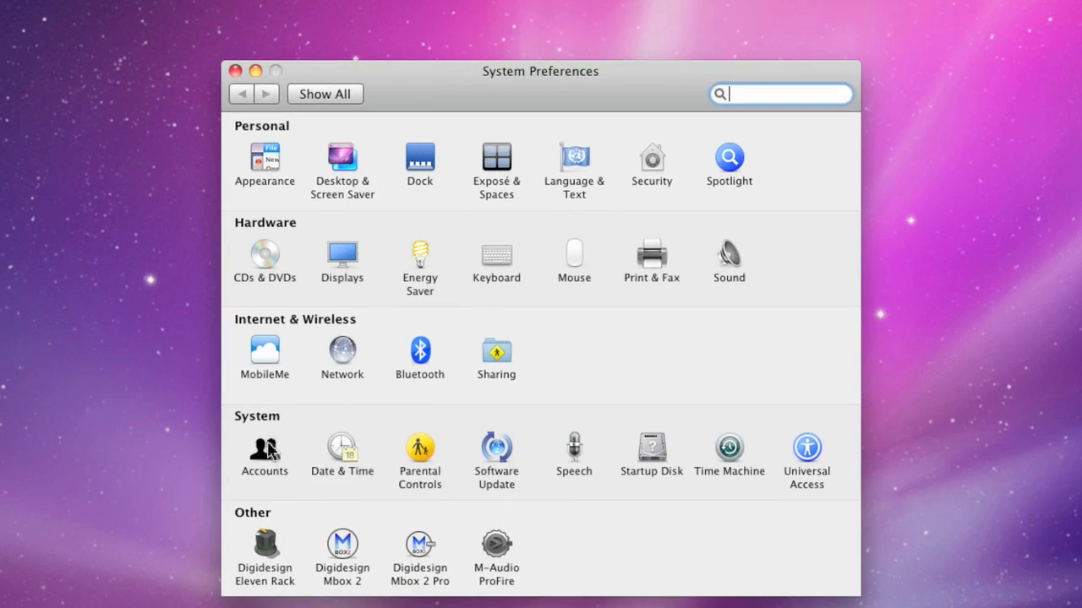
left_click(264, 447)
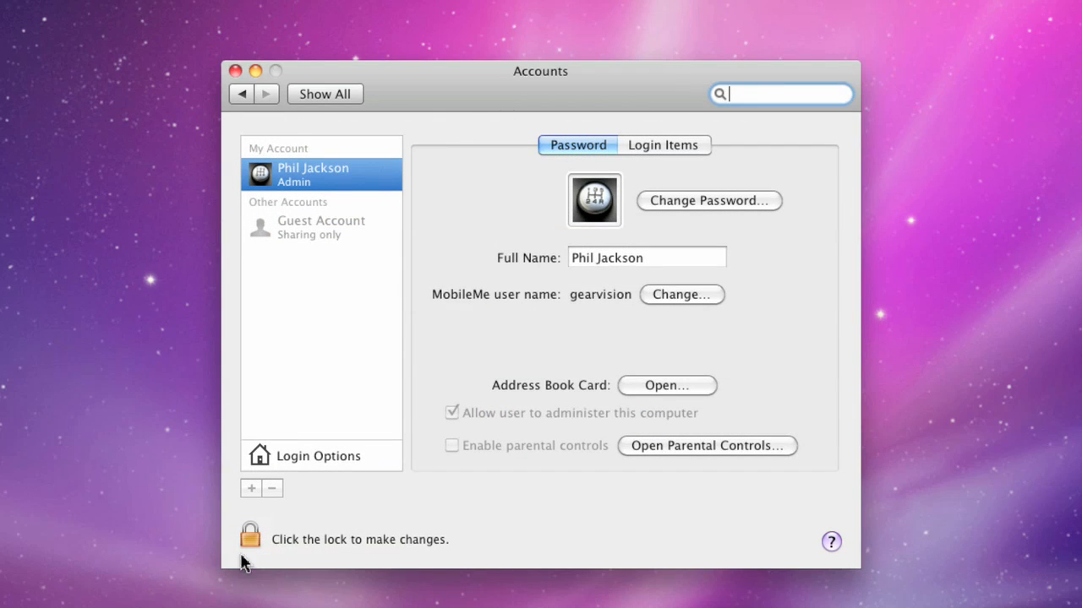
left_click(250, 535)
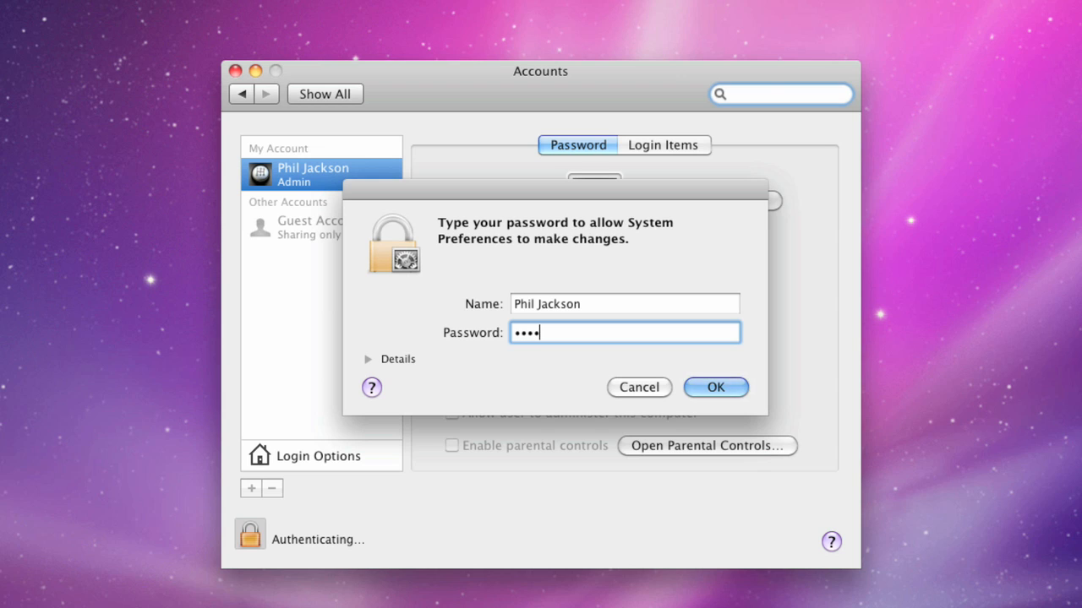
Confirm authentication and start adding a new Administrator account.
left_click(715, 387)
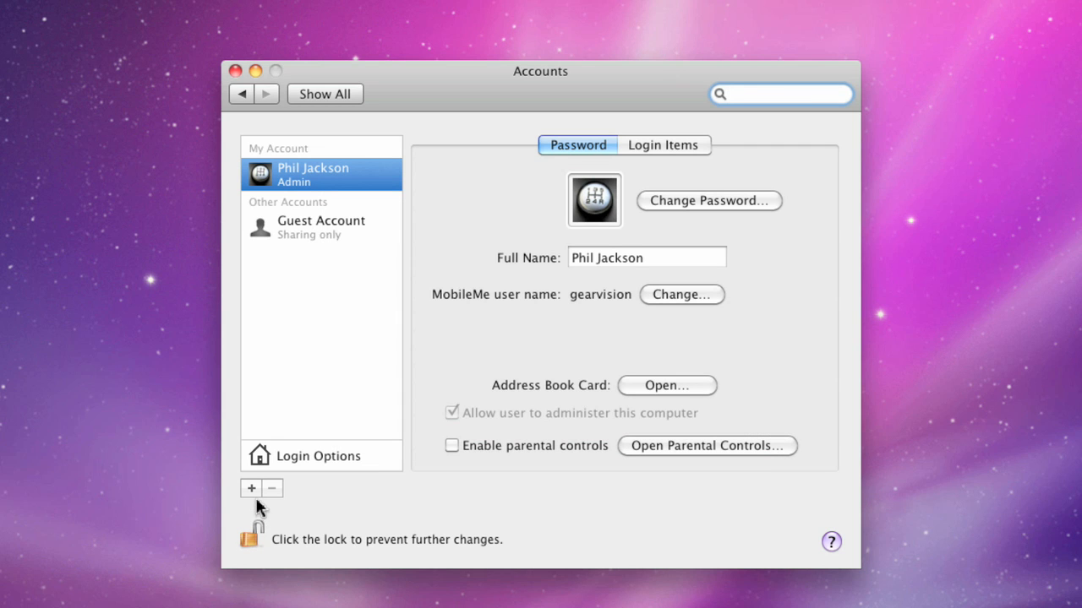
left_click(251, 489)
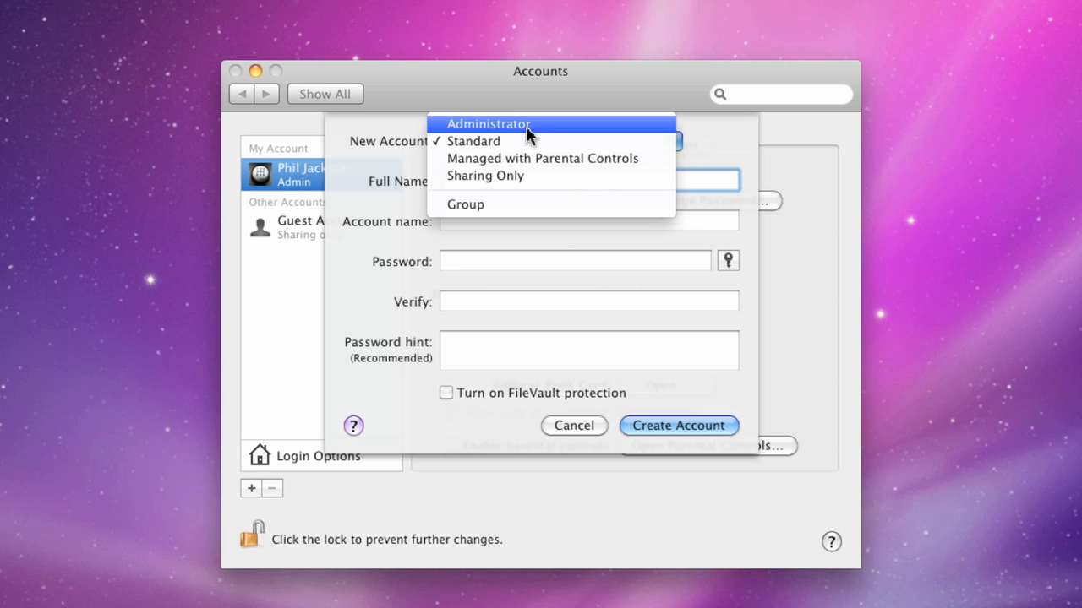
left_click(489, 125)
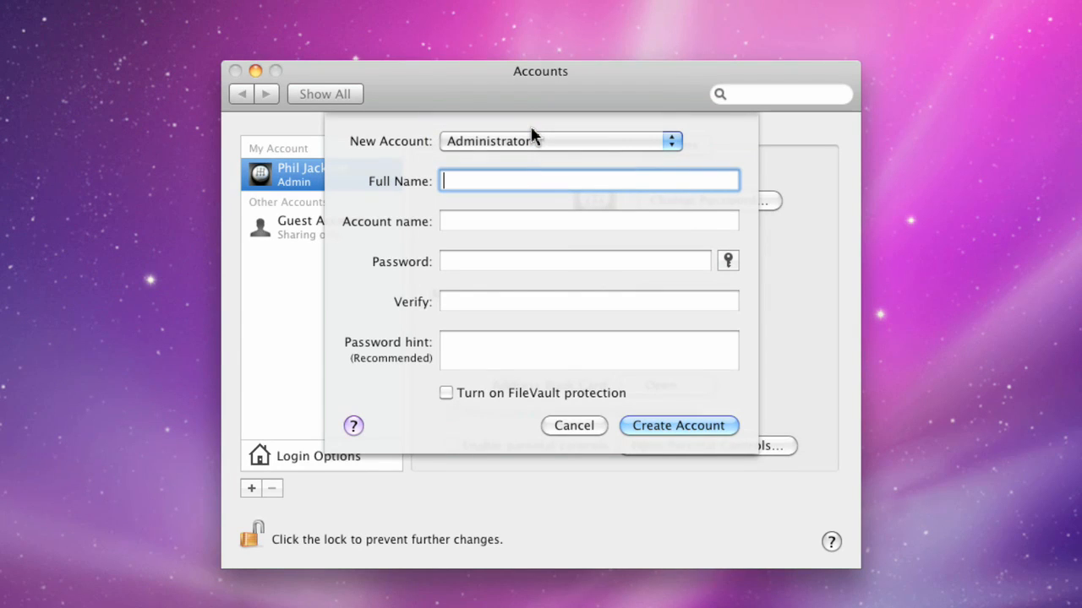
Enter full name 'Pro Tools and Music' (account protools) and the account password.
type("Pro")
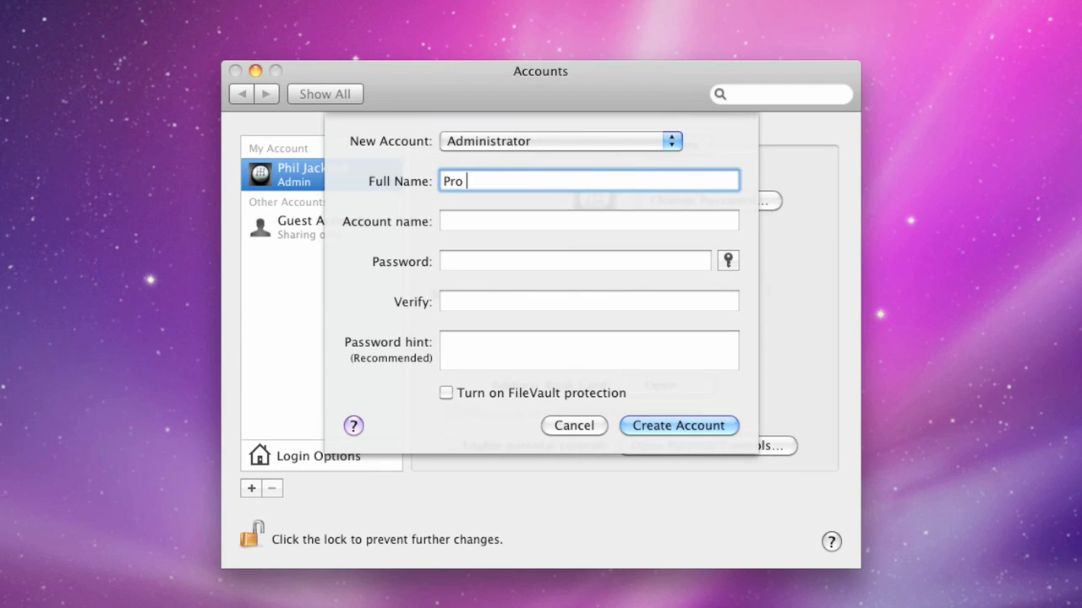
type("Tools and M")
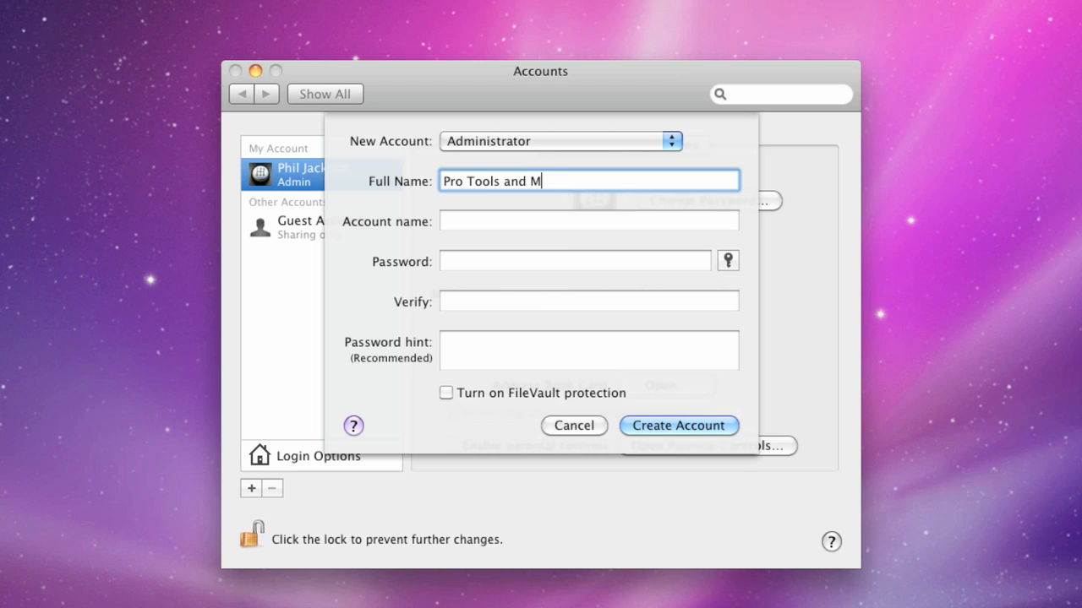
type("usic")
left_click(589, 220)
type("protools")
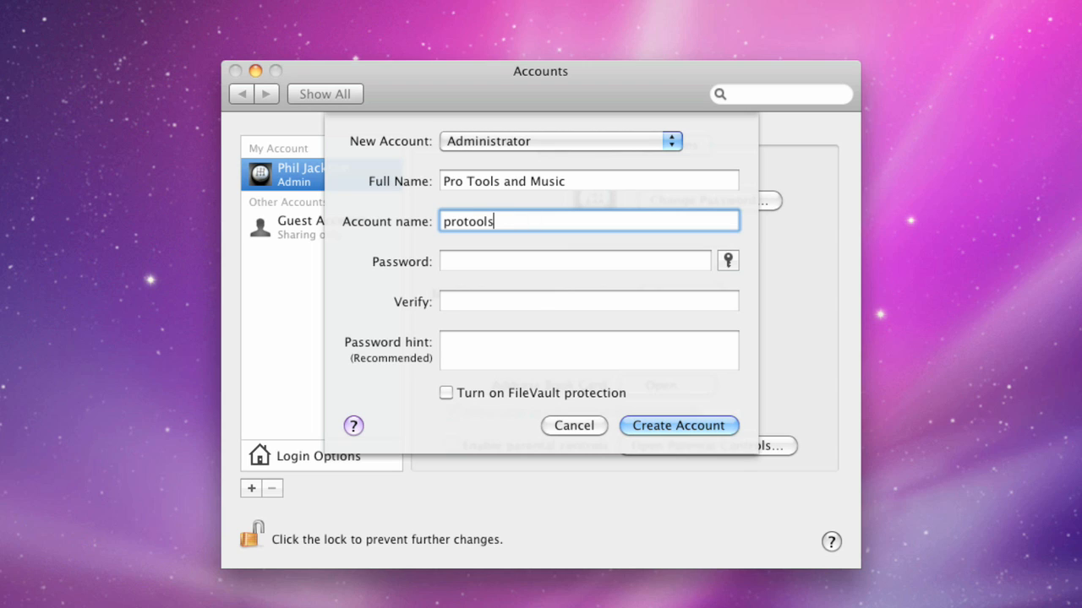
left_click(574, 261)
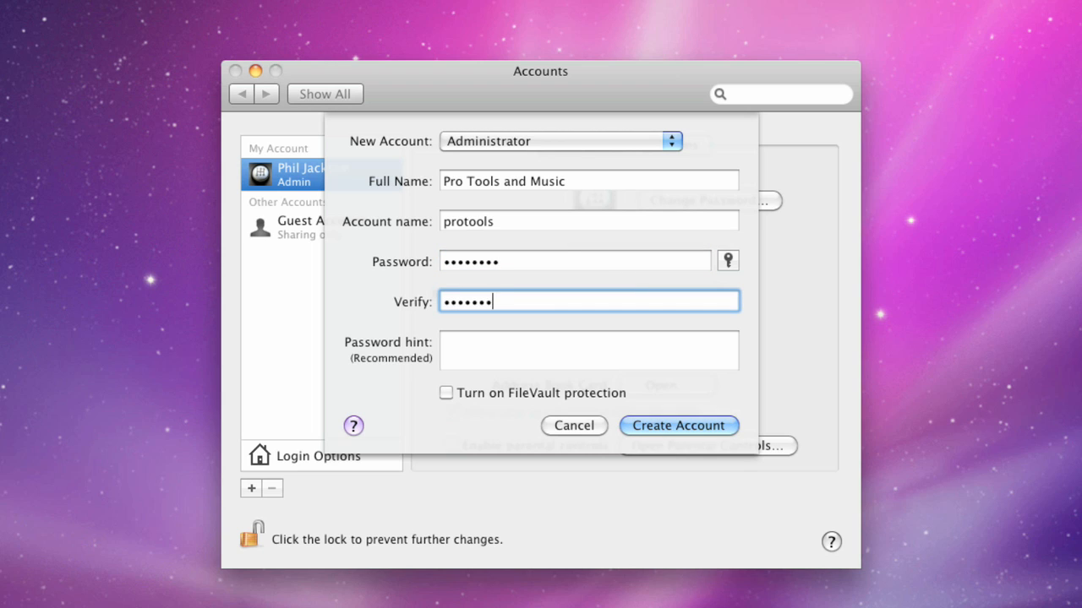
type("No")
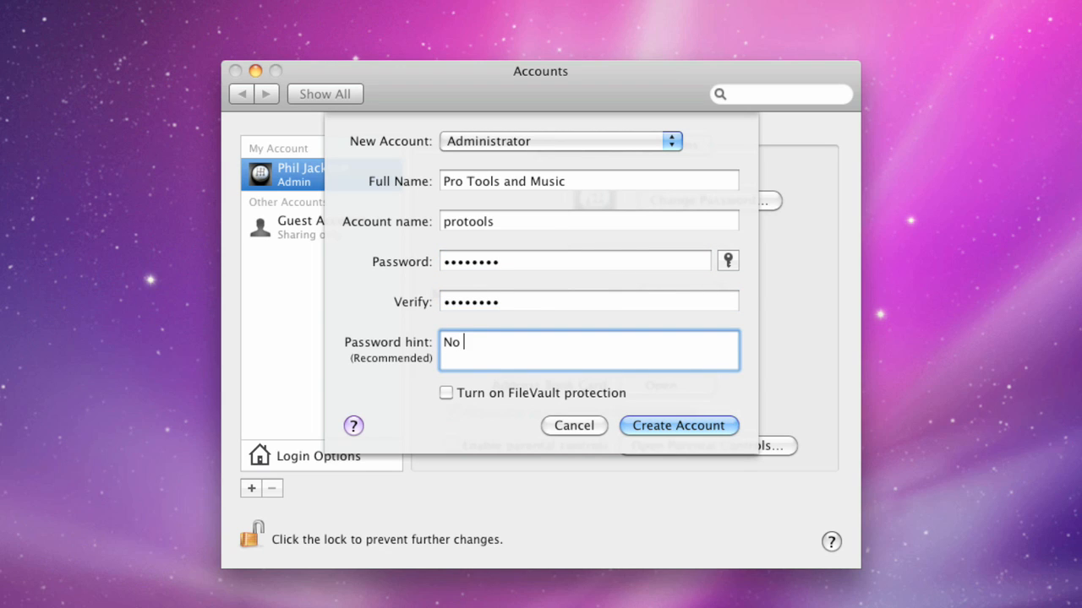
type("H")
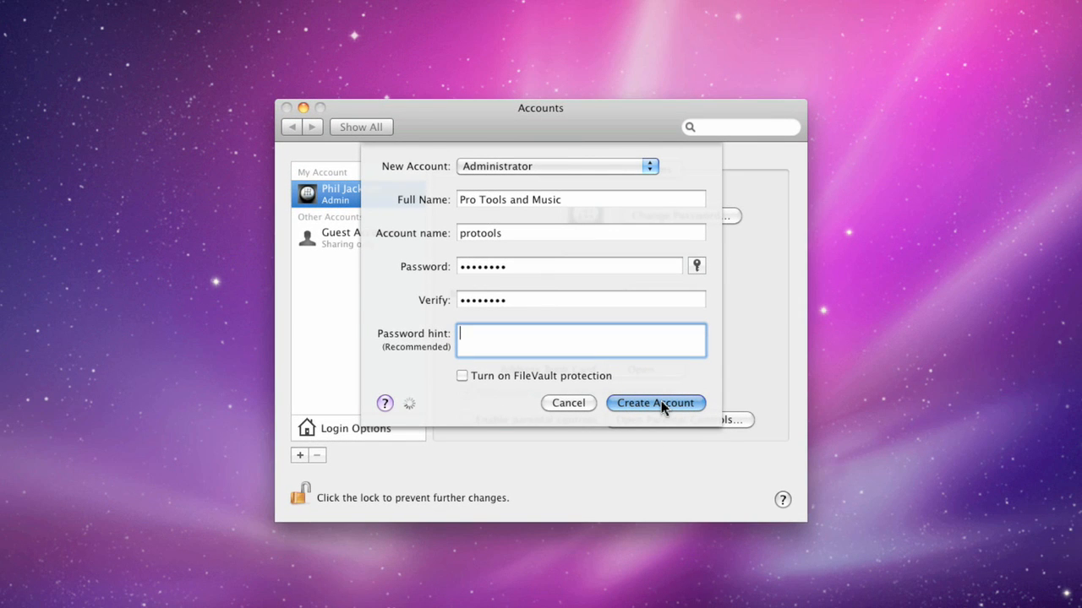
Create the 'Pro Tools and Music' account, turn off automatic login, and close Accounts.
left_click(655, 402)
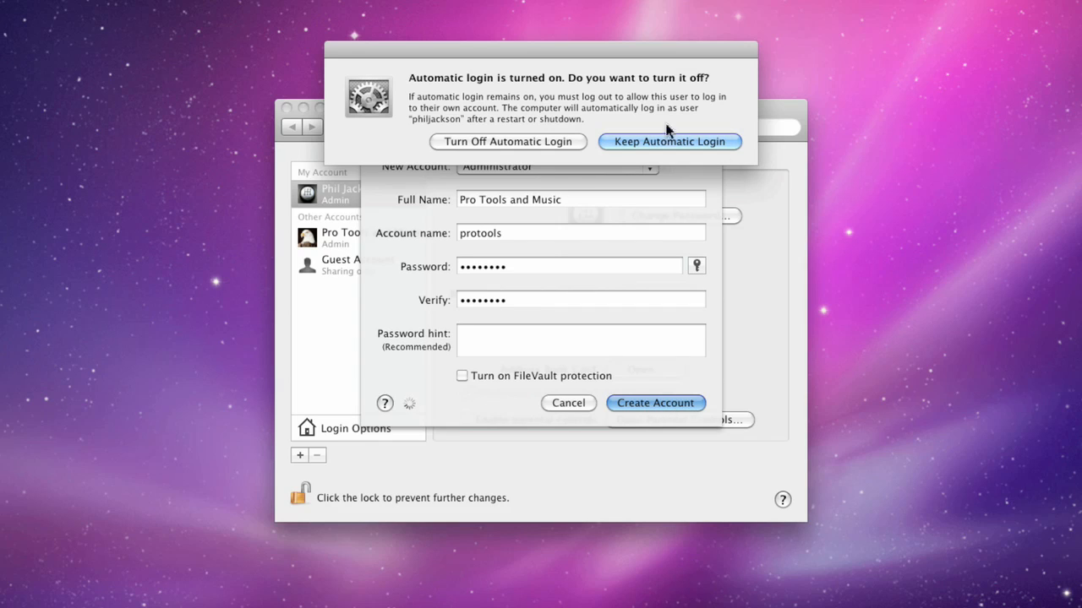
mouse_move(507, 152)
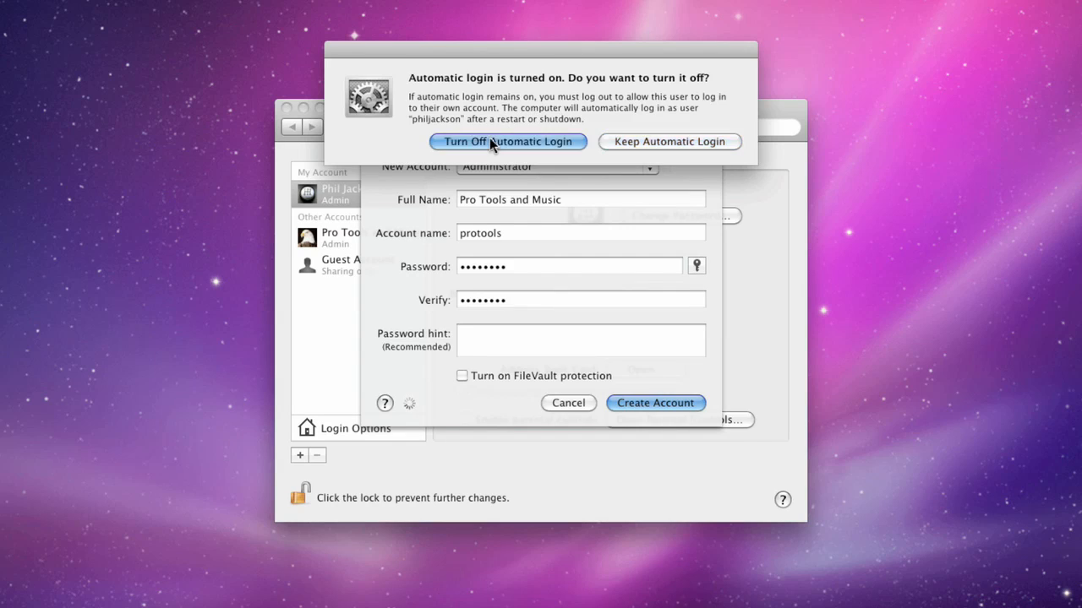
left_click(507, 142)
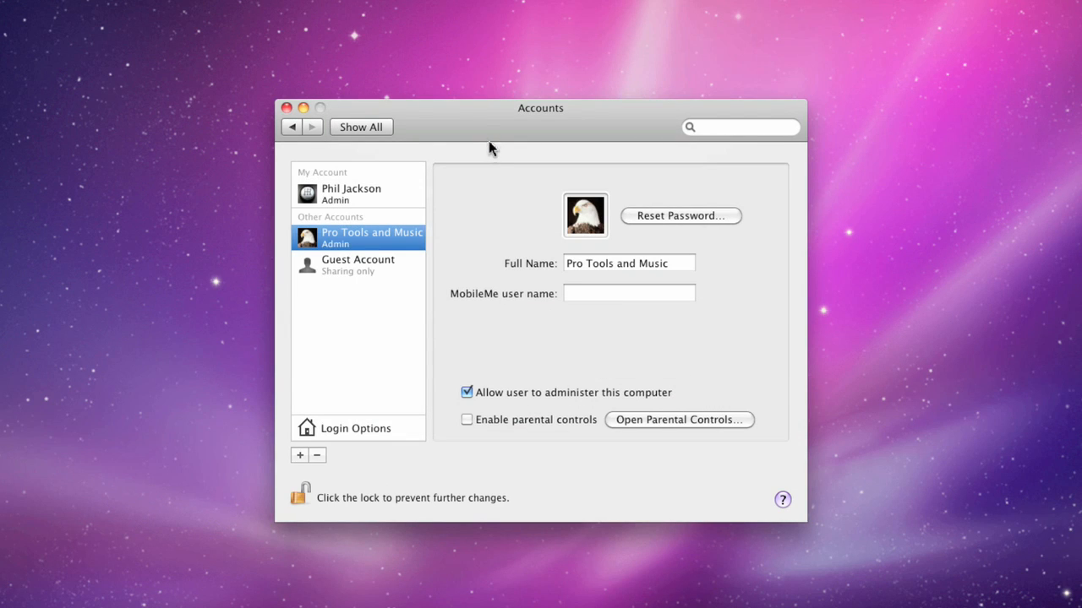
left_click(584, 216)
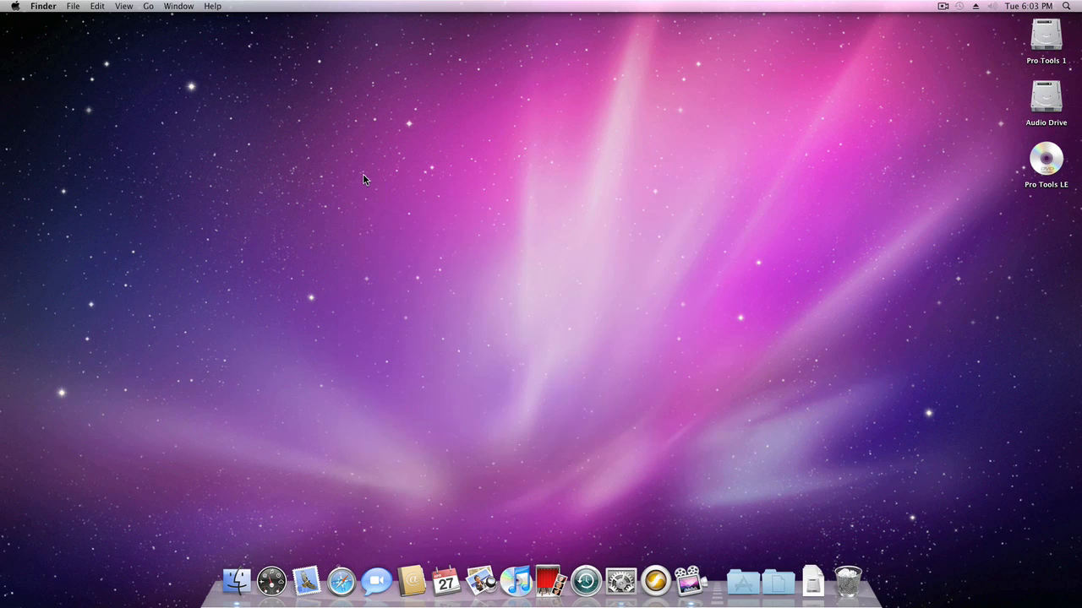
mouse_move(34, 54)
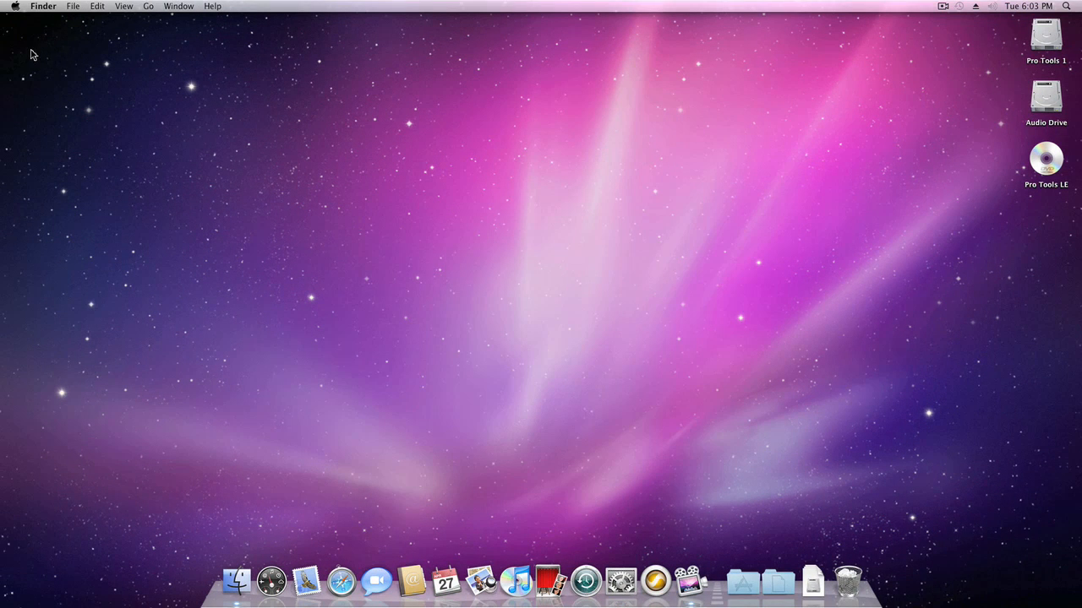
Log out and log in as the 'Pro Tools and Music' user.
left_click(15, 7)
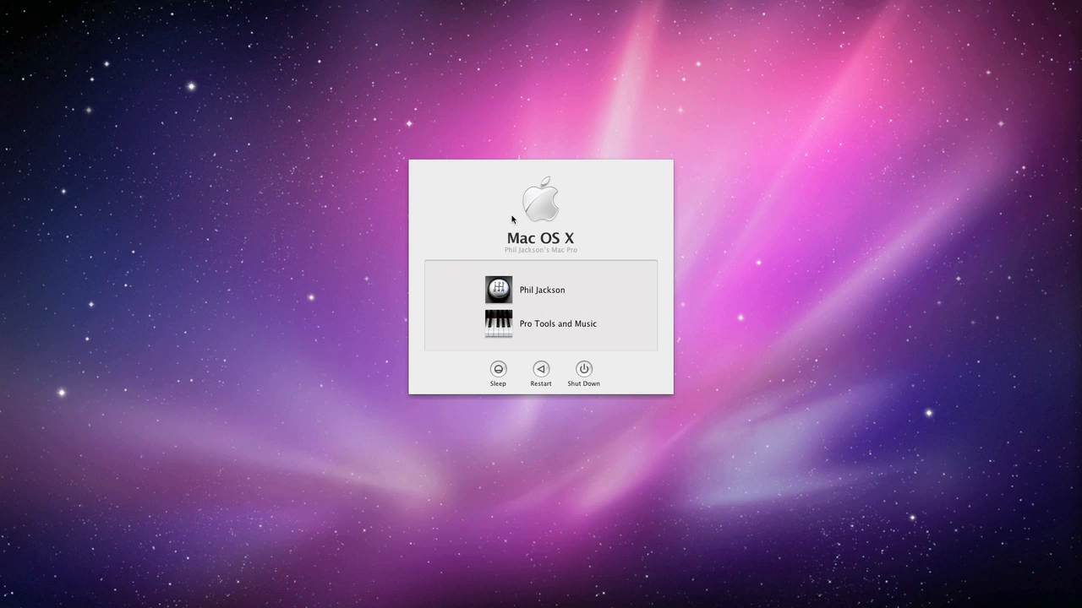
left_click(557, 324)
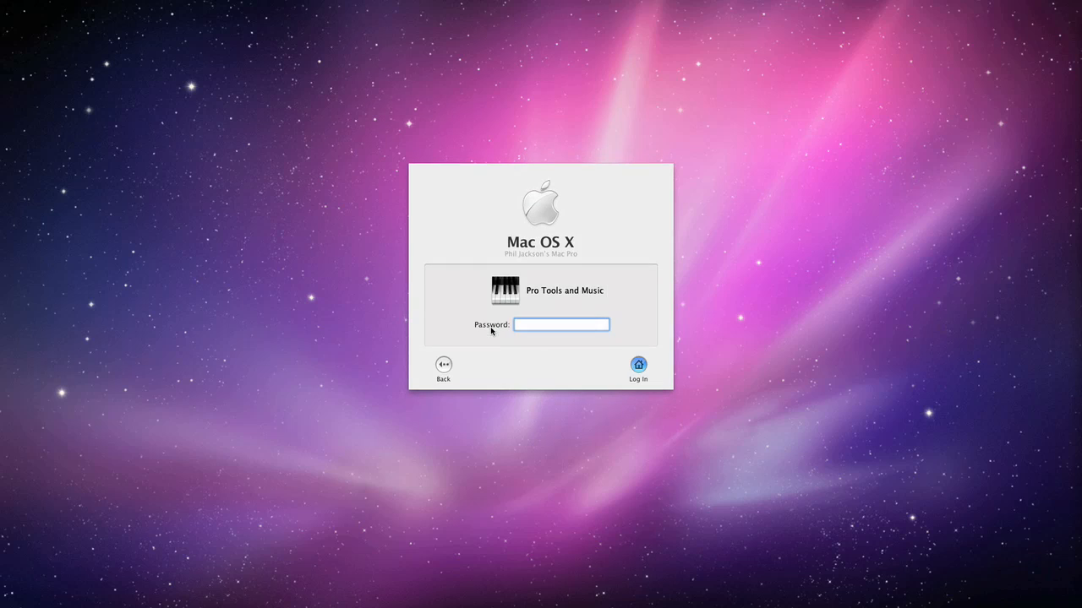
left_click(637, 365)
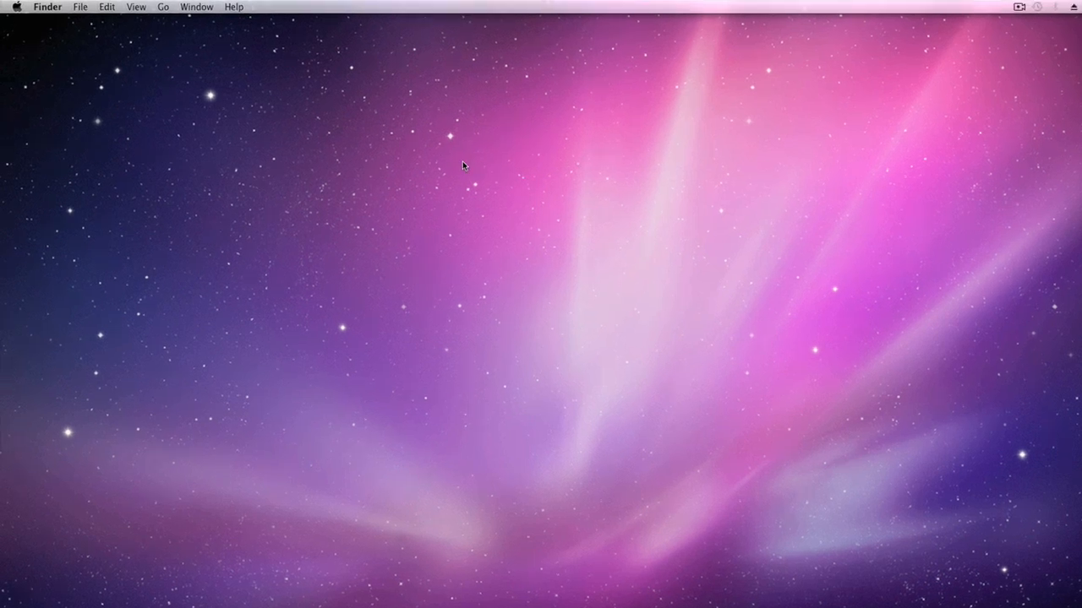
Add Pro Tools LE from Applications › Digidesign › Pro Tools to the Dock, then close the window.
left_click(198, 7)
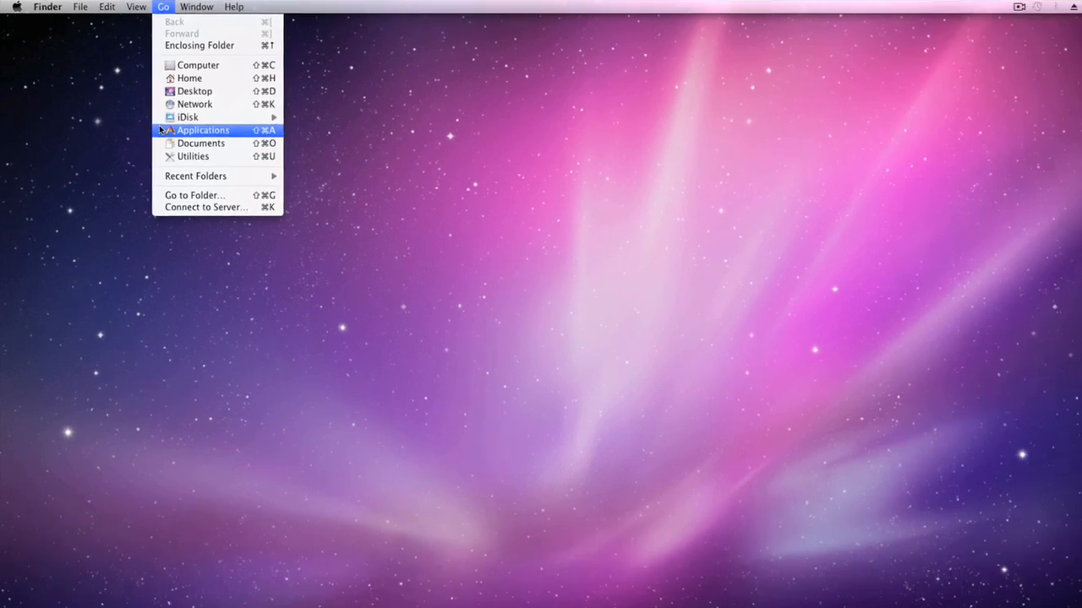
left_click(203, 129)
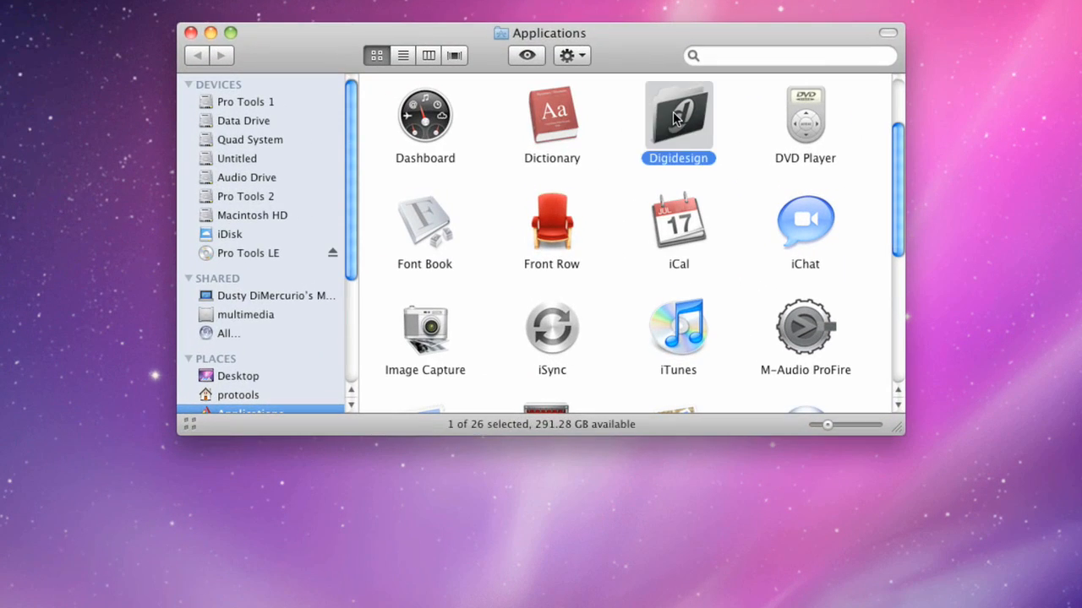
double_click(678, 116)
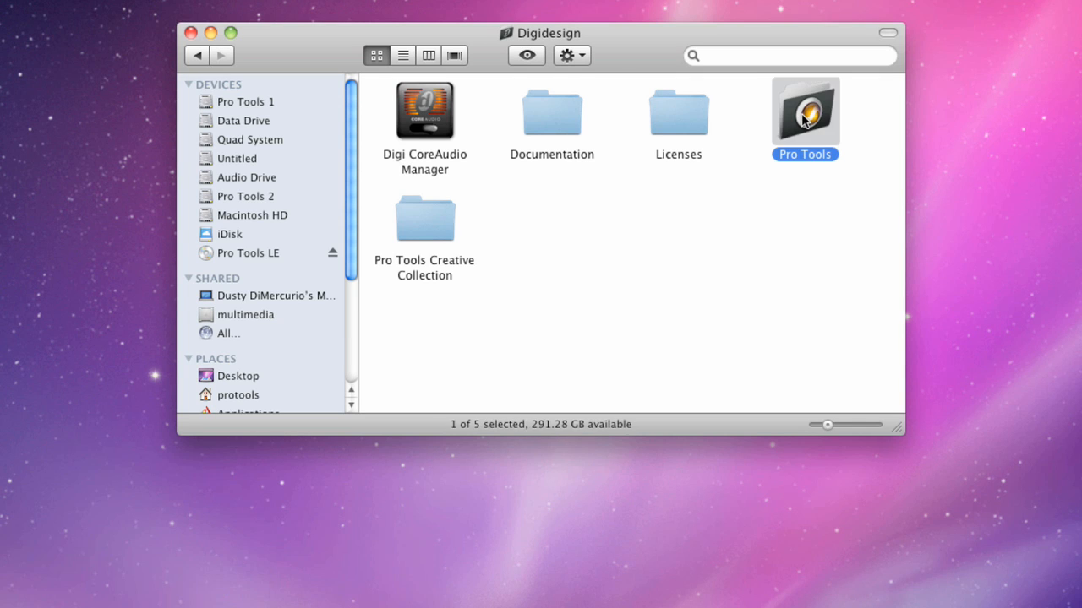
double_click(804, 110)
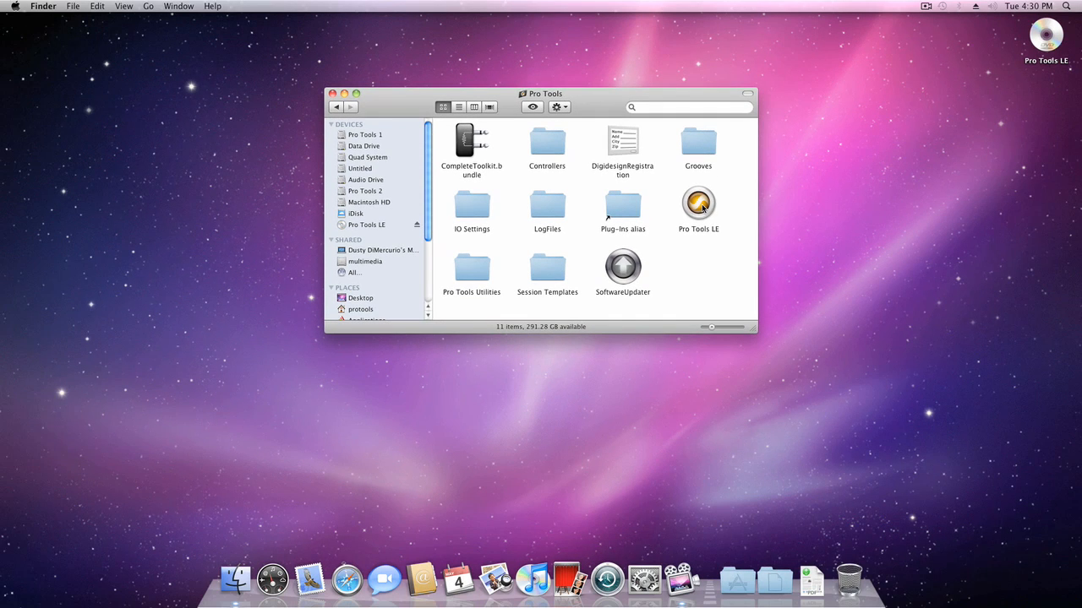
left_click(698, 206)
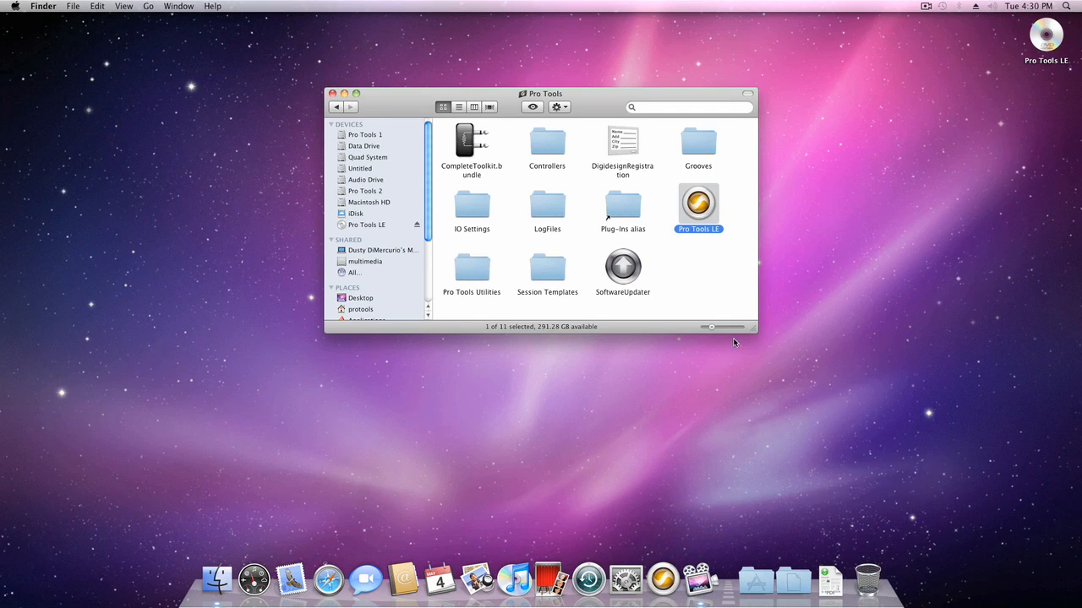
left_click(334, 94)
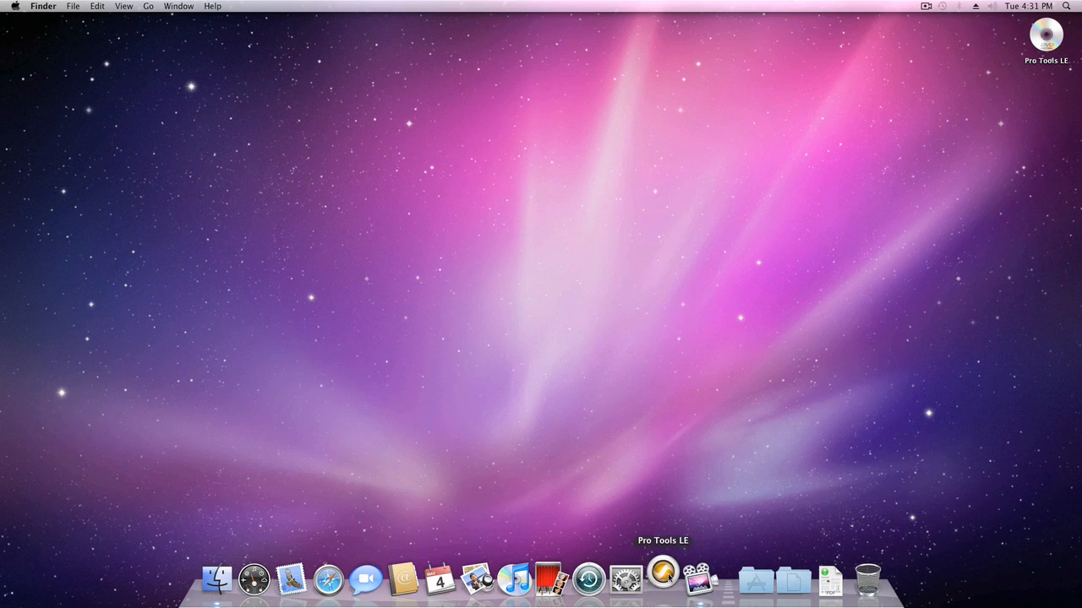
Launch Pro Tools LE and save a new Eleven Rack Full Session to Documents.
left_click(662, 579)
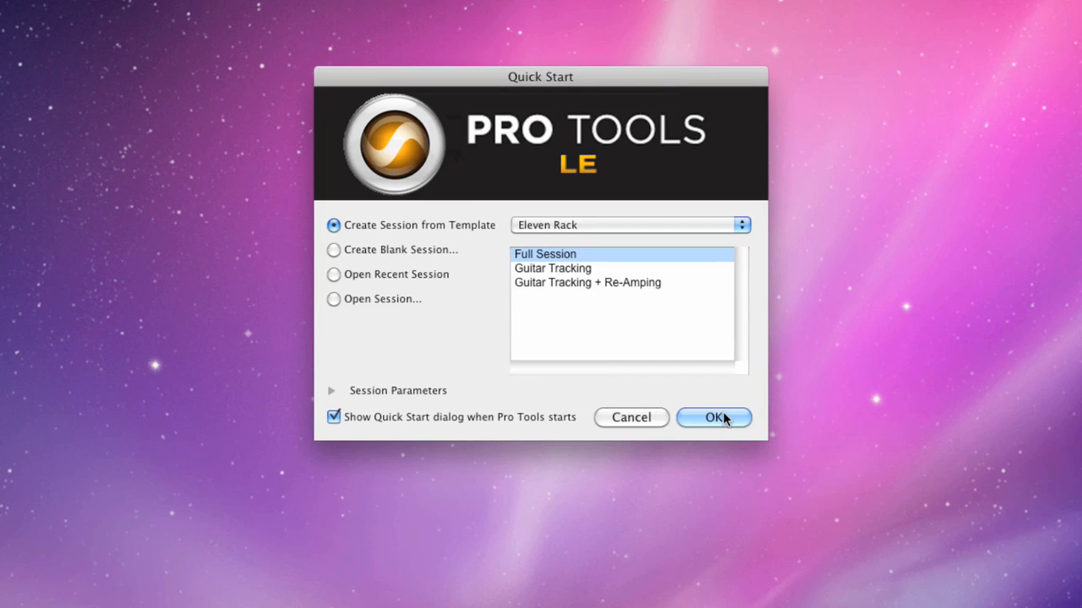
left_click(713, 417)
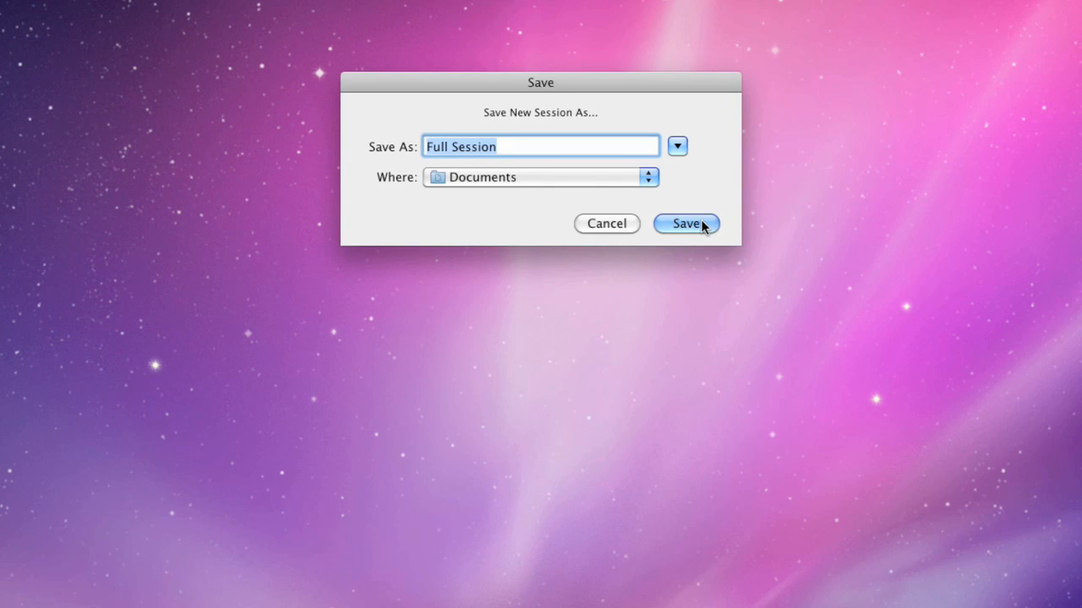
left_click(686, 224)
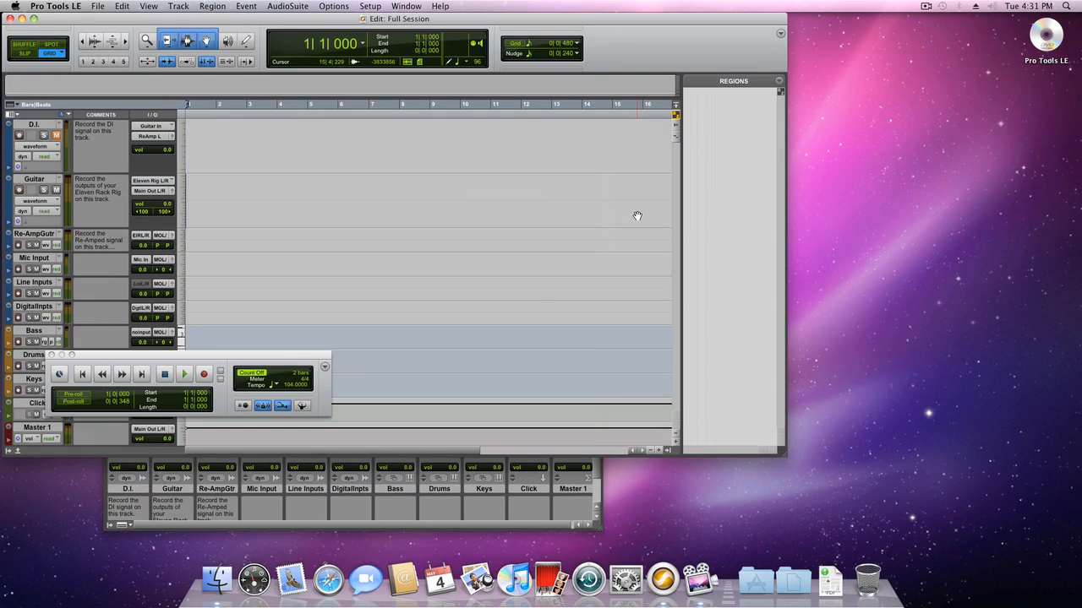